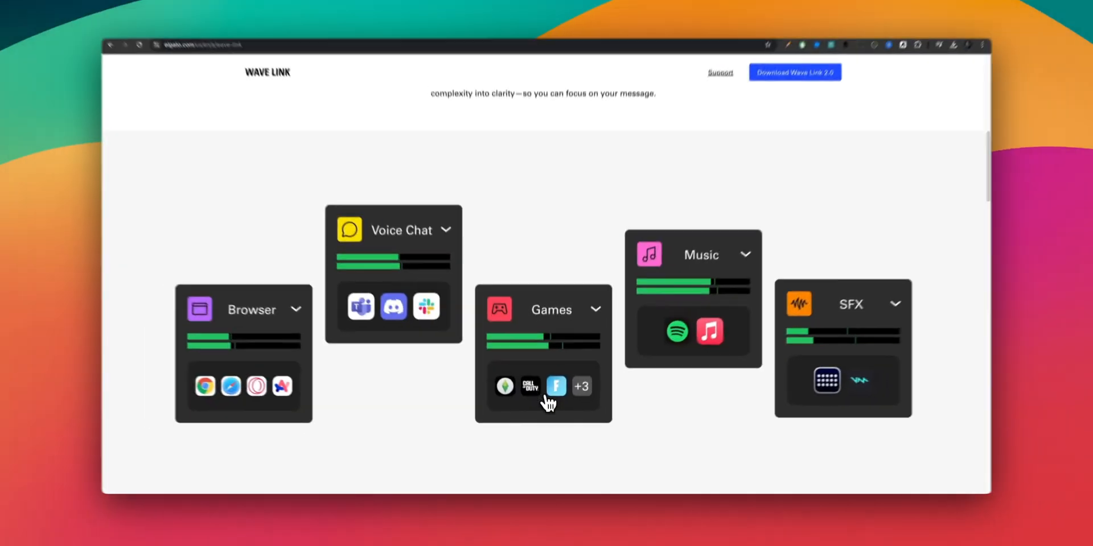
# Enable Voice Focus on the mic channel, raise its strength to Strong, then pull it back down
pyautogui.scroll(-3)
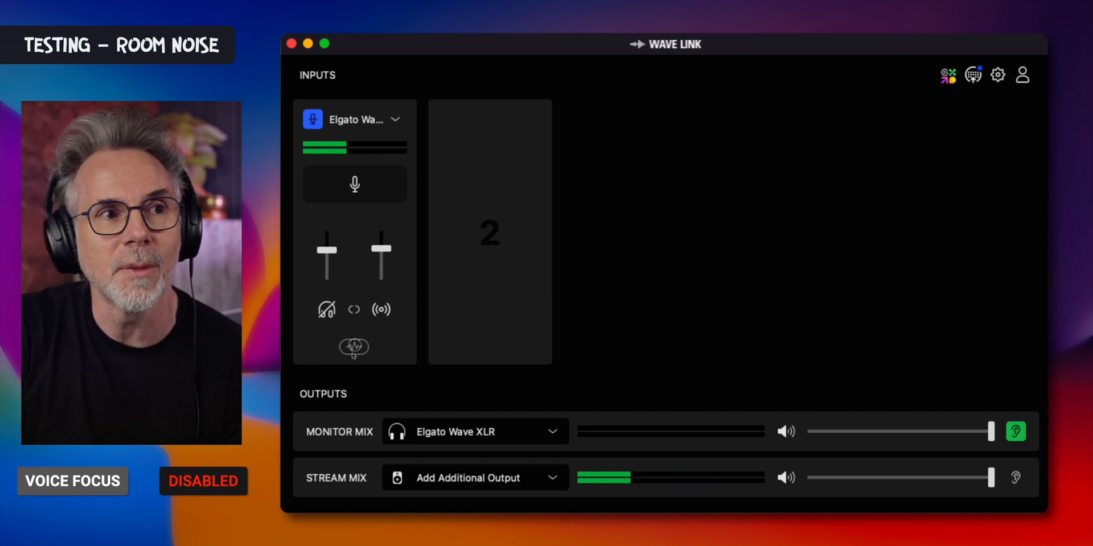
pyautogui.click(354, 348)
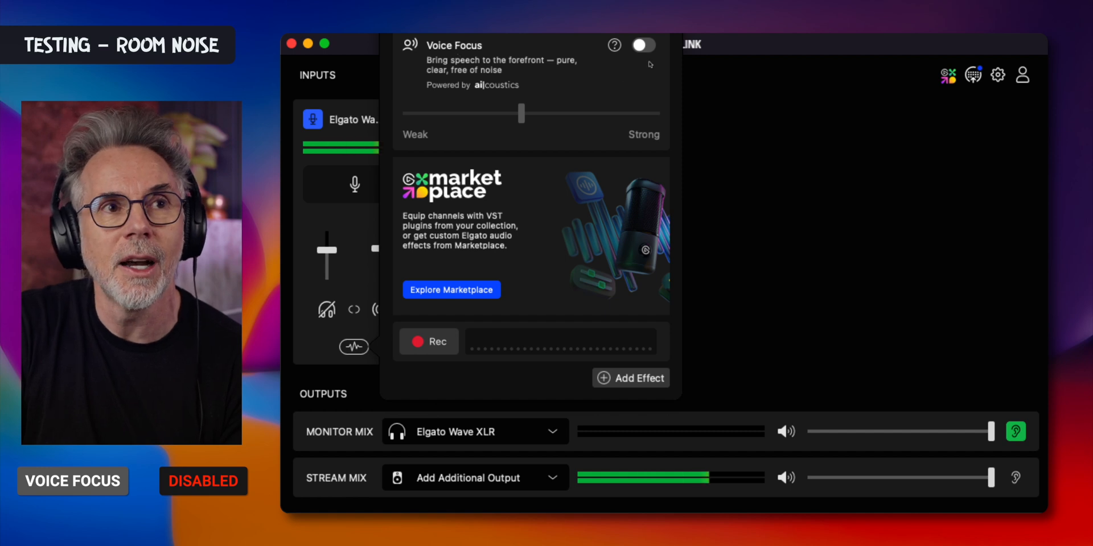
pyautogui.click(645, 45)
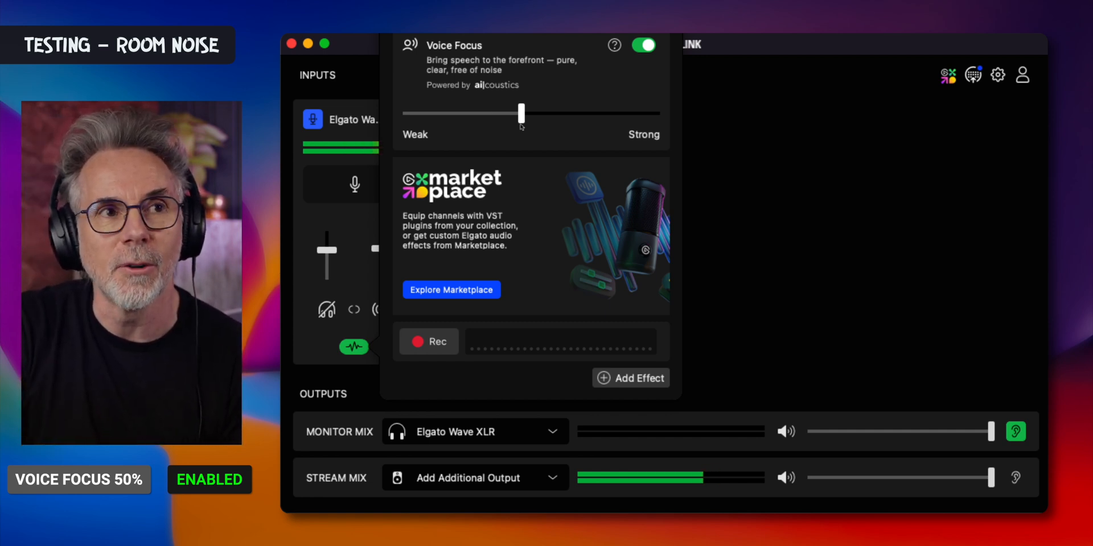
pyautogui.moveTo(522, 112); pyautogui.dragTo(656, 112)
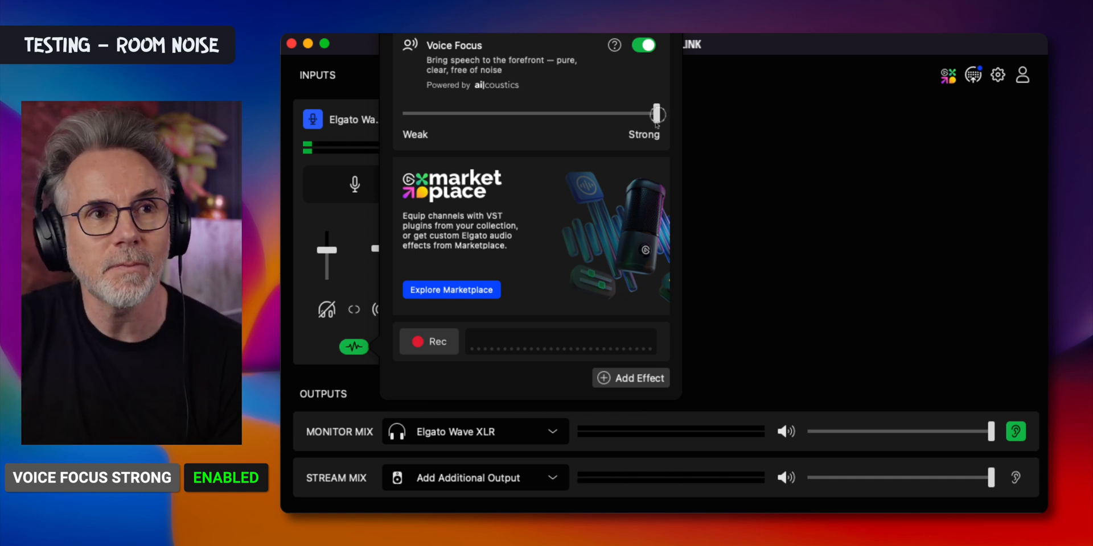
pyautogui.moveTo(657, 114); pyautogui.dragTo(405, 114)
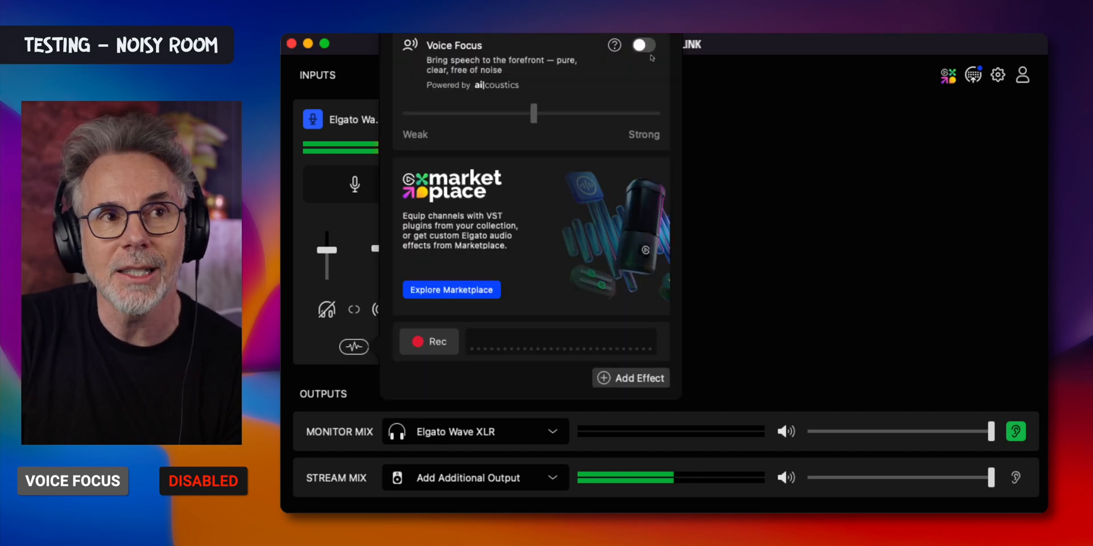
# Re-enable Voice Focus and lower its strength from about half to the Weak setting
pyautogui.click(643, 44)
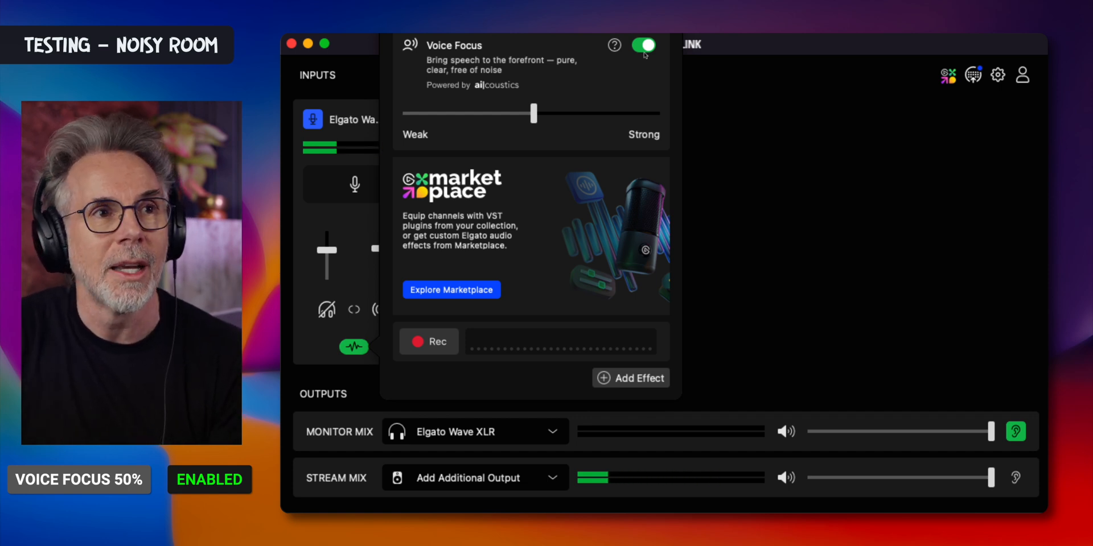
pyautogui.moveTo(532, 113); pyautogui.dragTo(532, 112)
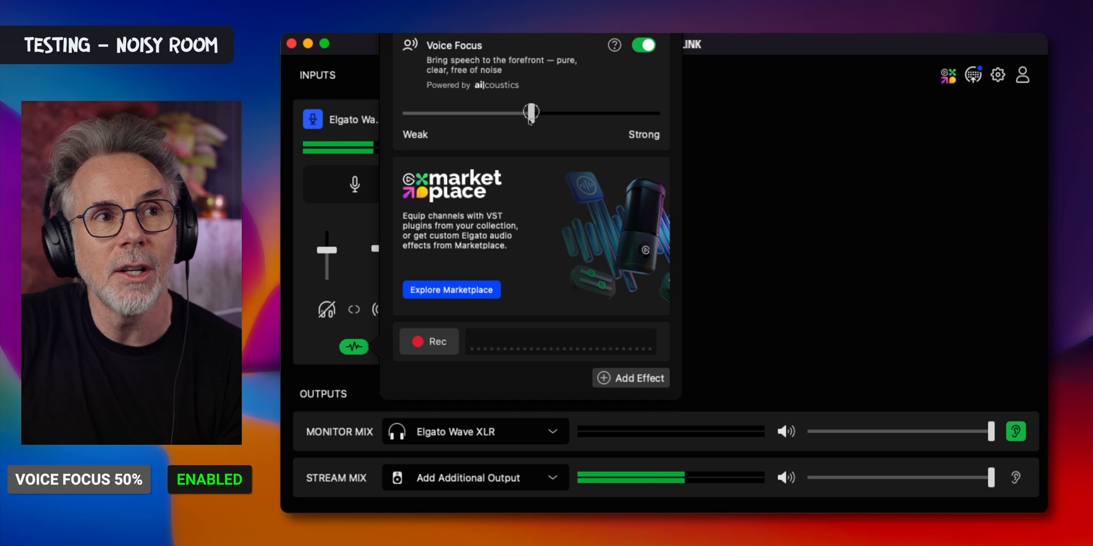
pyautogui.moveTo(531, 113); pyautogui.dragTo(405, 112)
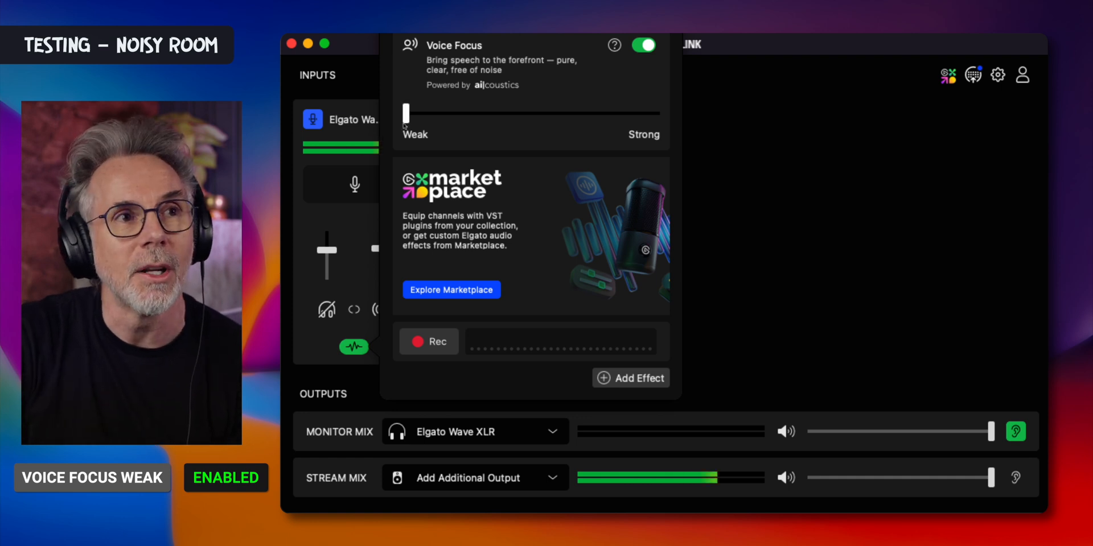
# Push Voice Focus strength to Strong, then switch the effect off
pyautogui.moveTo(406, 112); pyautogui.dragTo(659, 113)
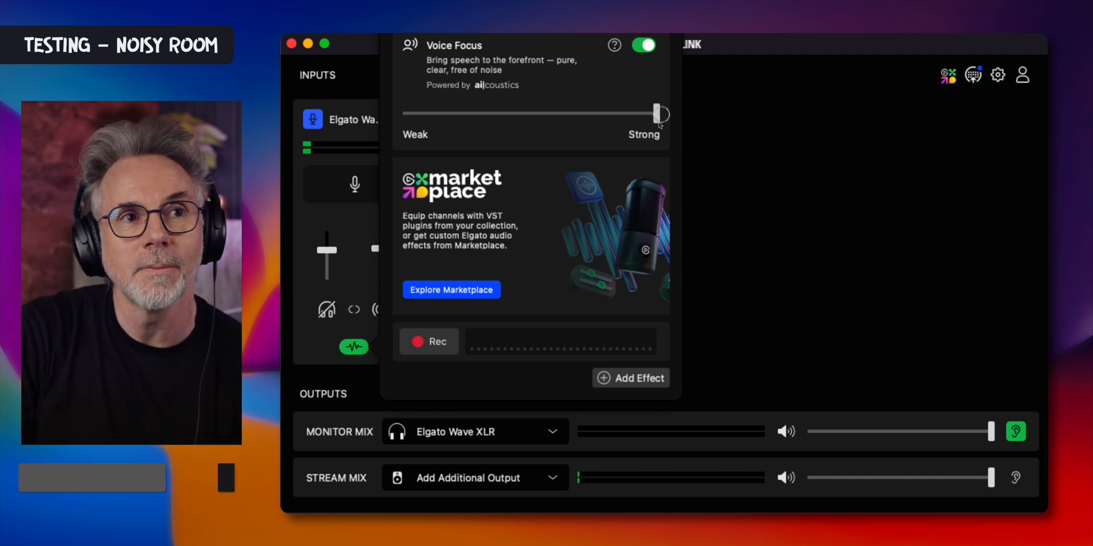
pyautogui.moveTo(659, 113); pyautogui.dragTo(657, 113)
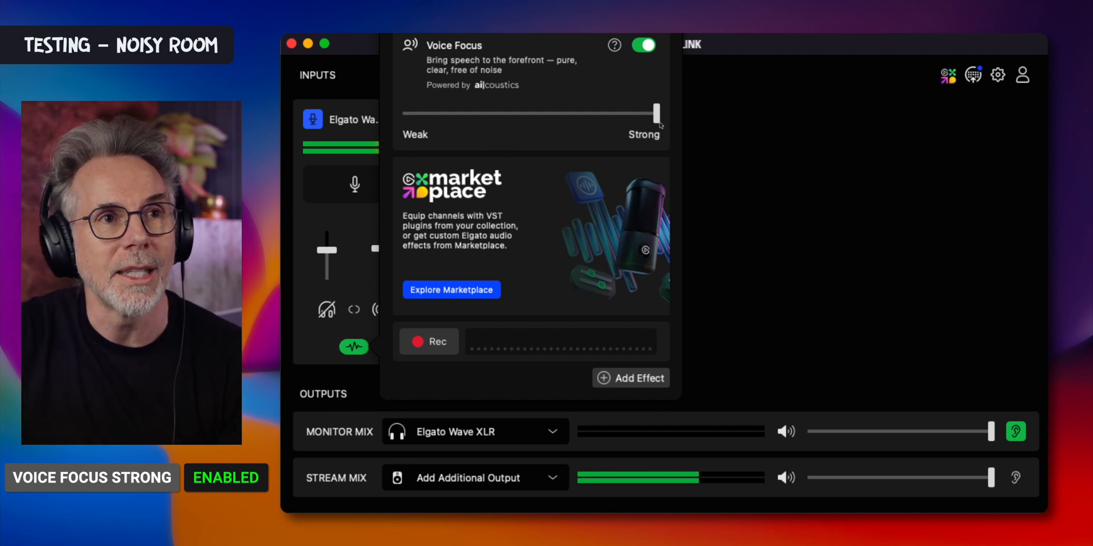
pyautogui.click(645, 46)
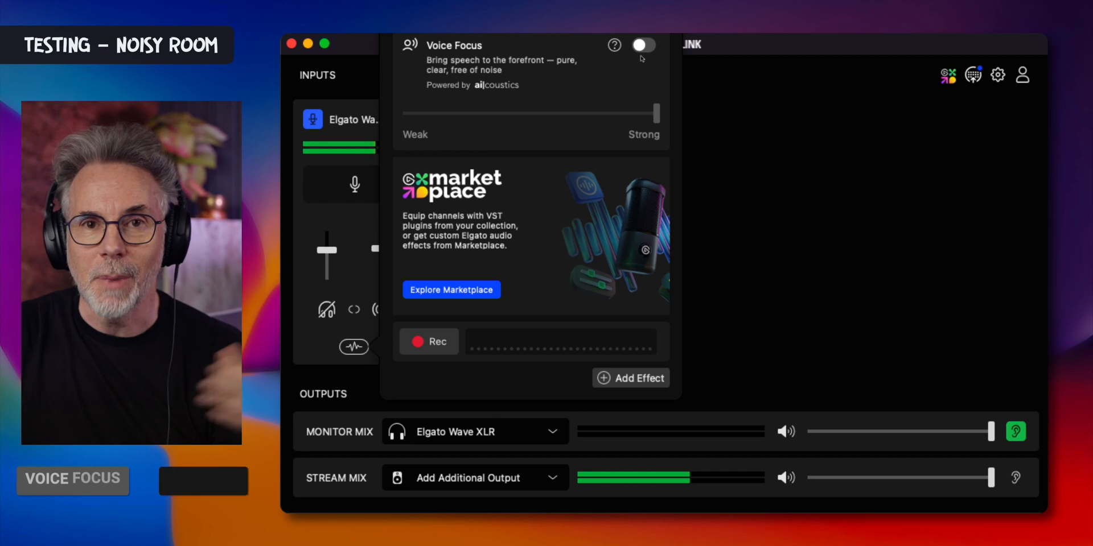